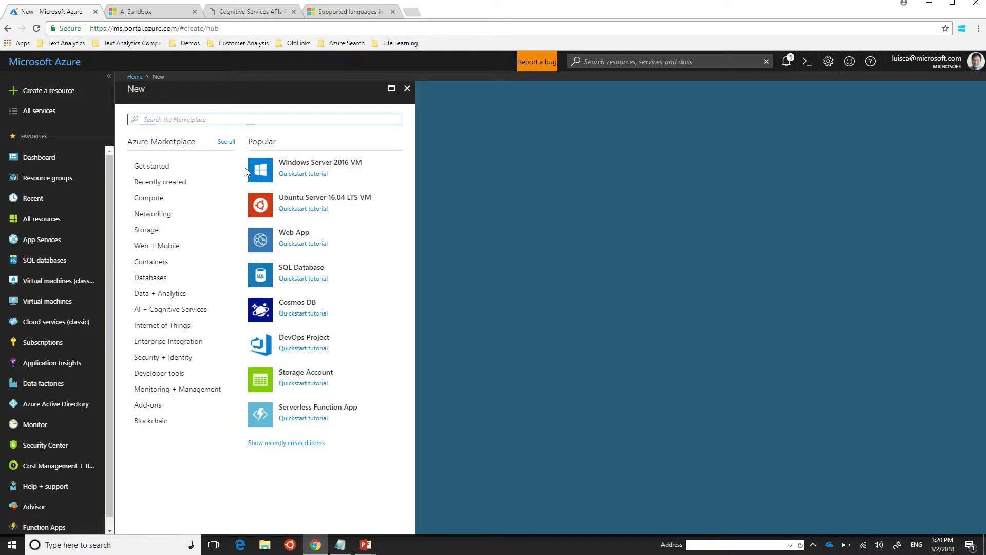
mouse_move(174, 313)
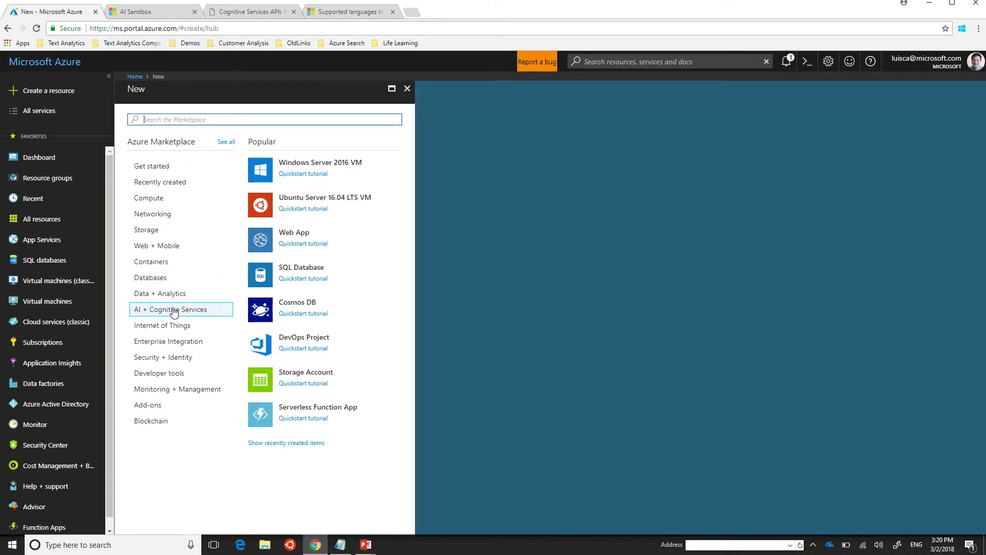
Browse the full AI + Cognitive Services catalogue down to the Cognitive Services listings.
left_click(172, 309)
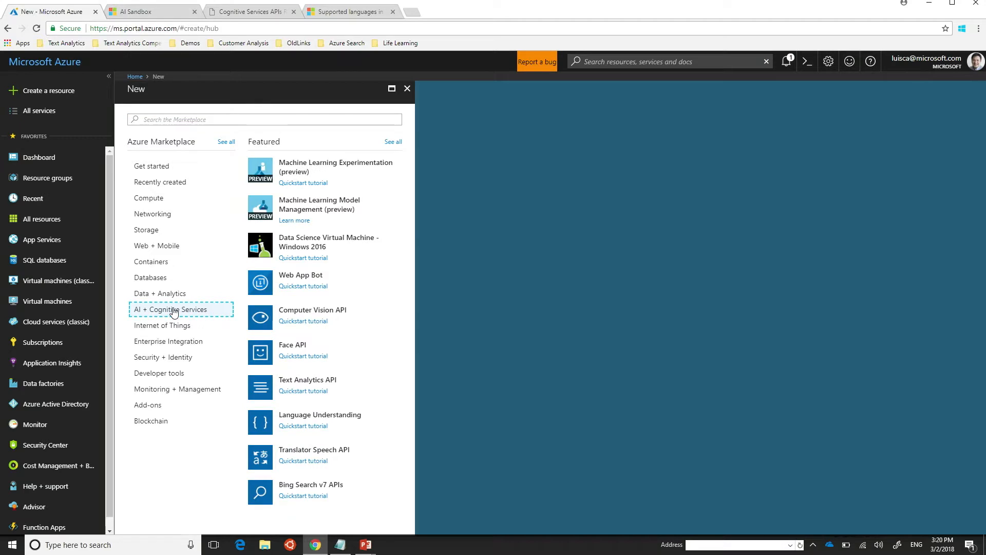
mouse_move(393, 142)
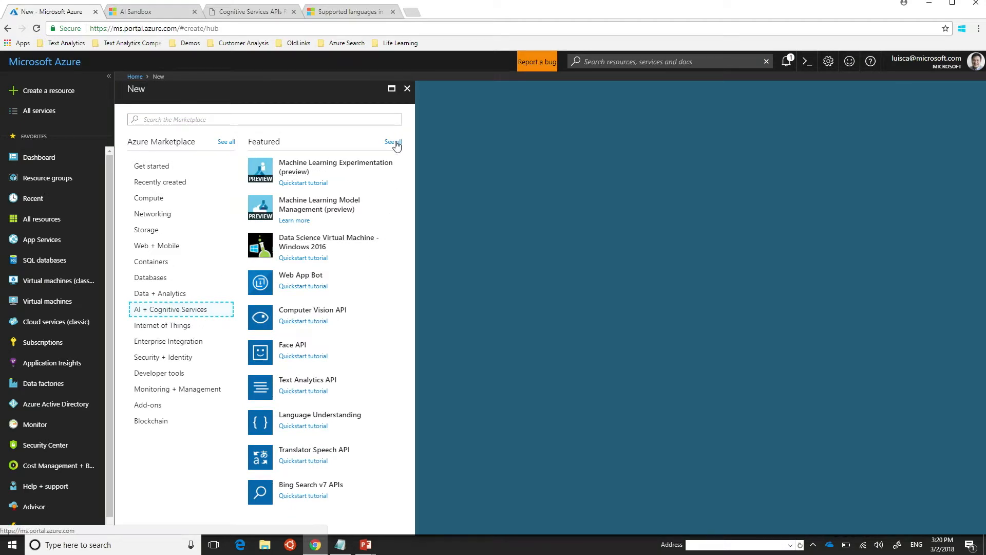
mouse_move(419, 163)
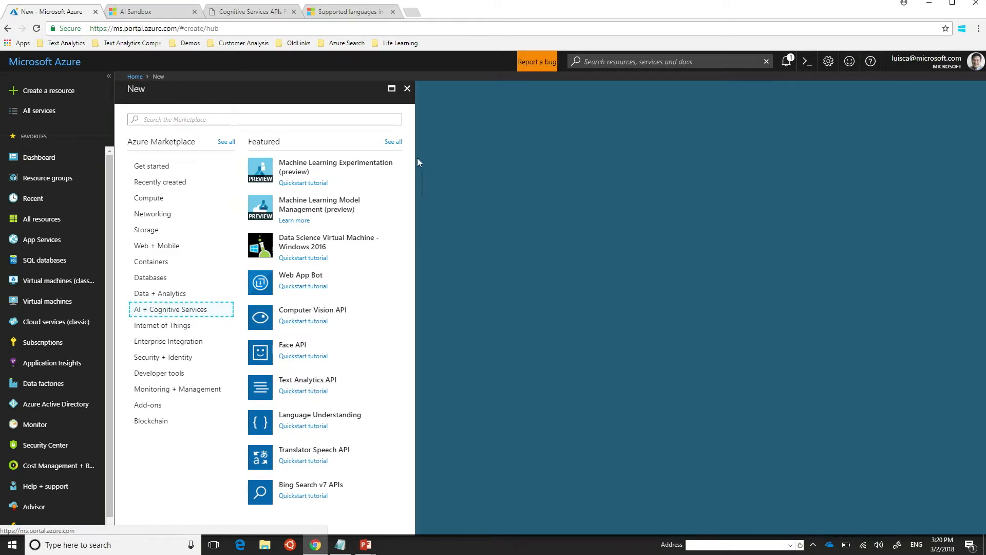
left_click(177, 309)
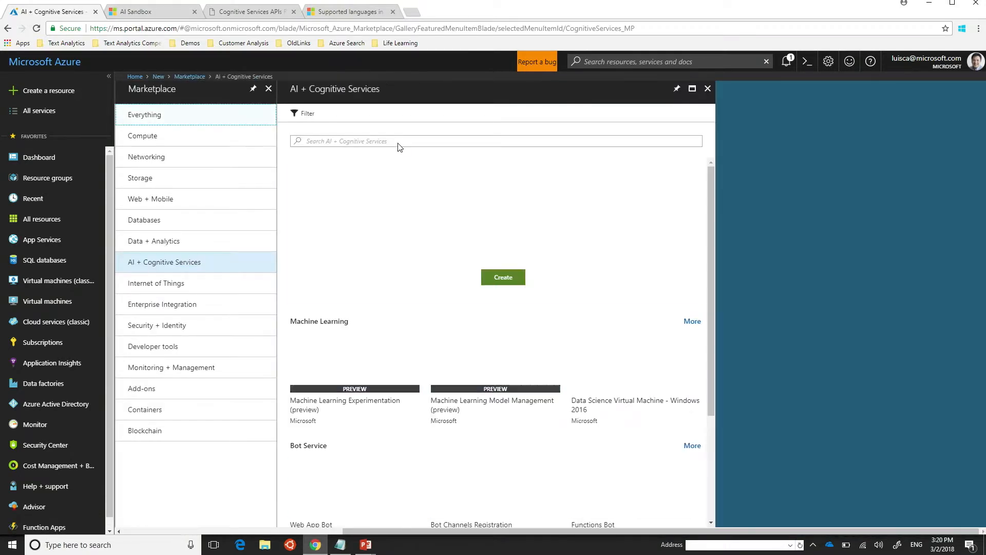
scroll("down", 3)
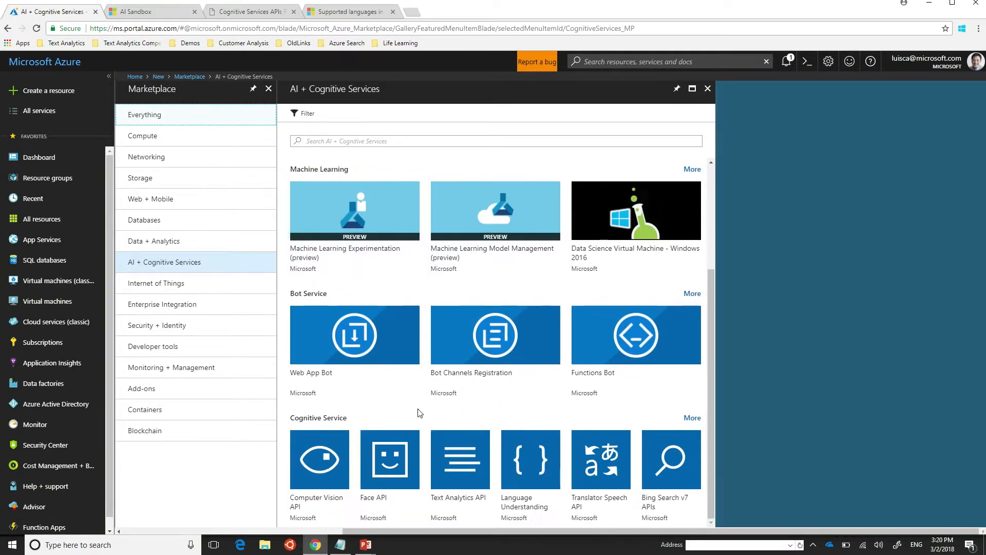
mouse_move(547, 409)
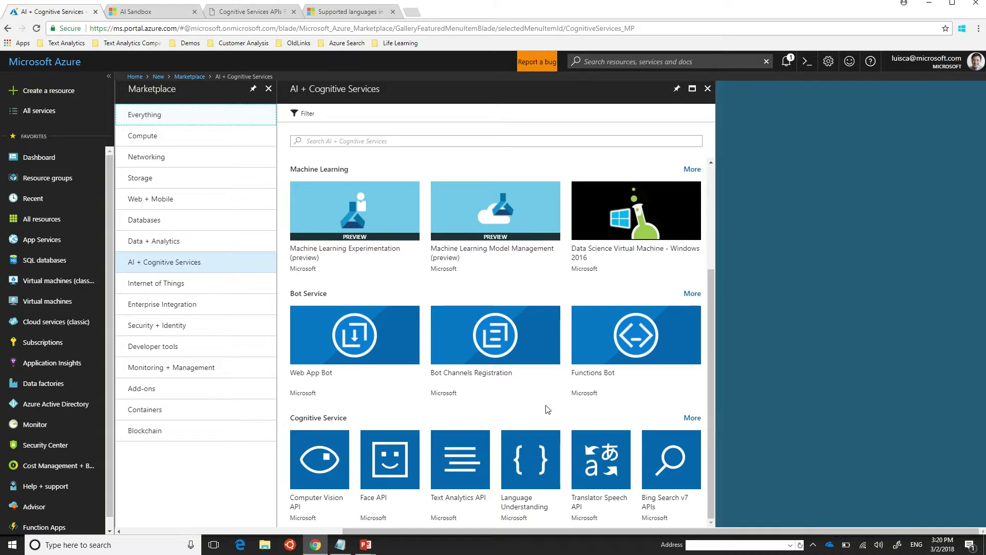
Start creating a Text Analytics API resource, then discard the form and return to the dashboard.
left_click(460, 459)
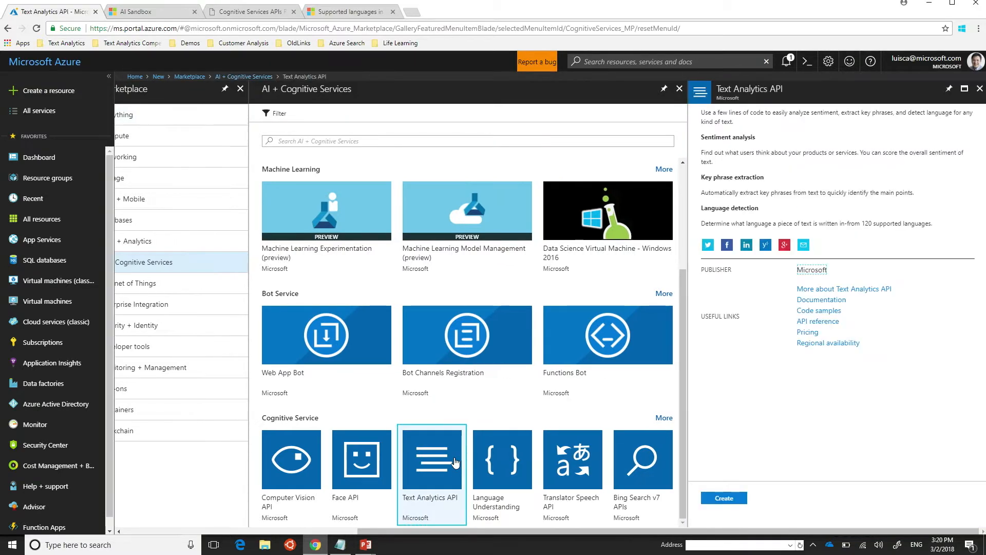
mouse_move(724, 498)
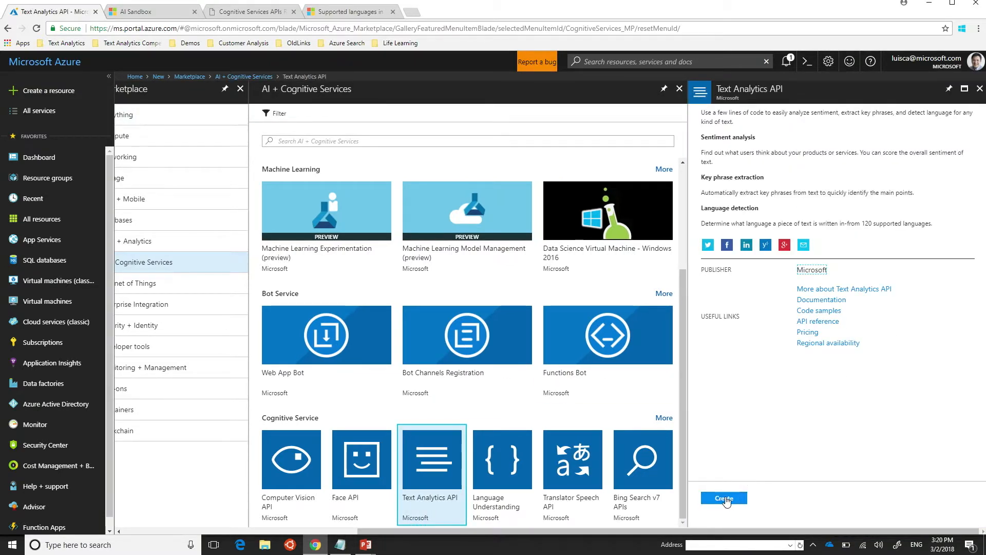
mouse_move(725, 498)
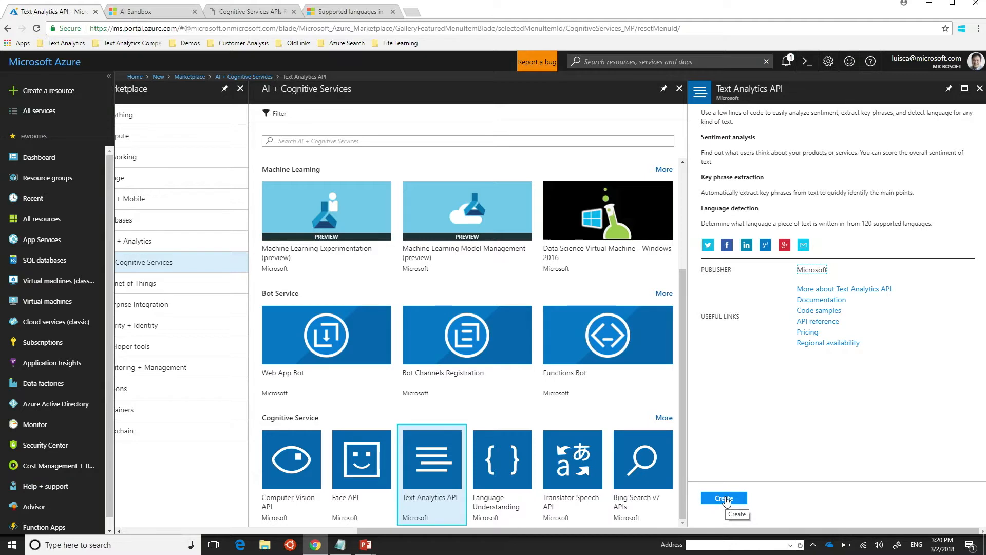
left_click(722, 498)
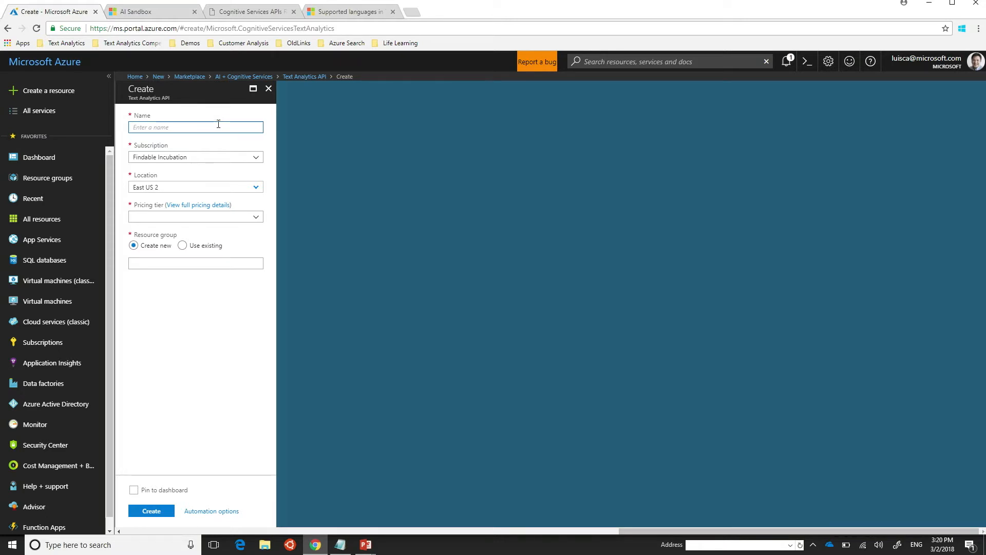
left_click(268, 88)
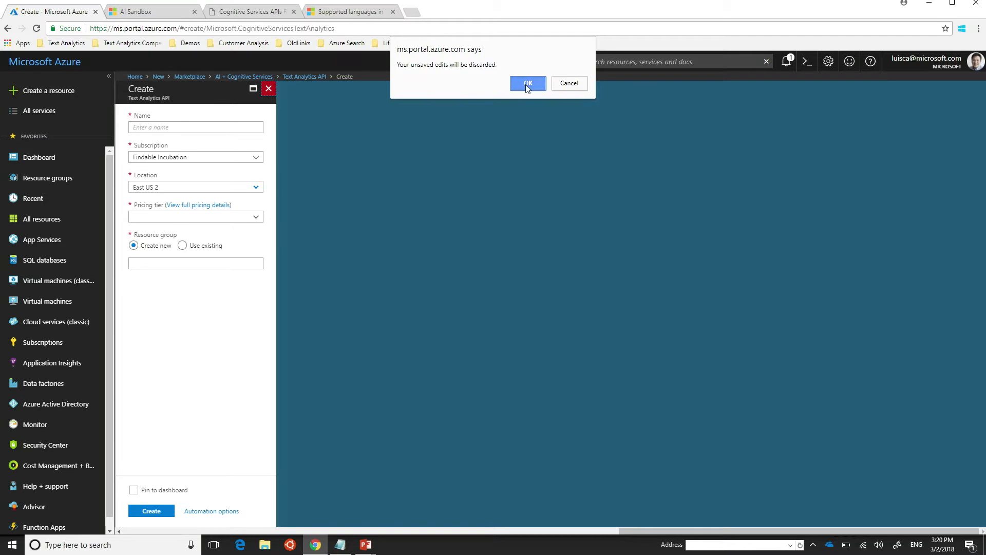
left_click(527, 84)
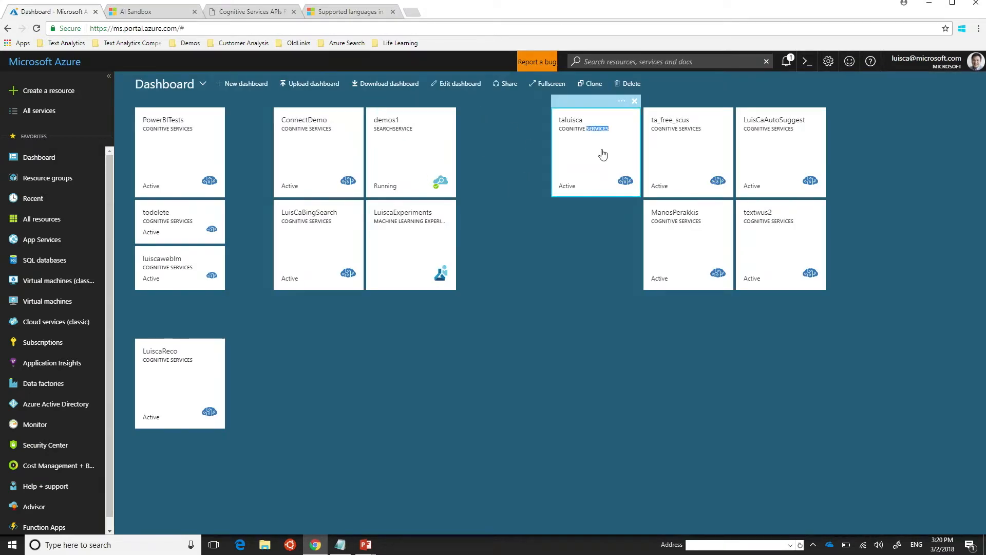
Open the taluisca Cognitive Services resource, view its subscription keys, then its Overview.
left_click(594, 151)
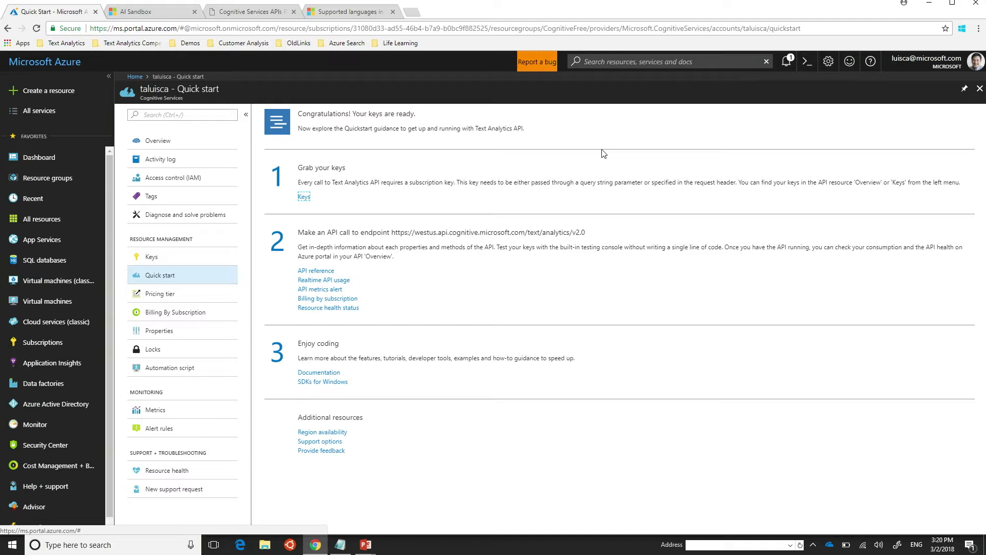
mouse_move(151, 258)
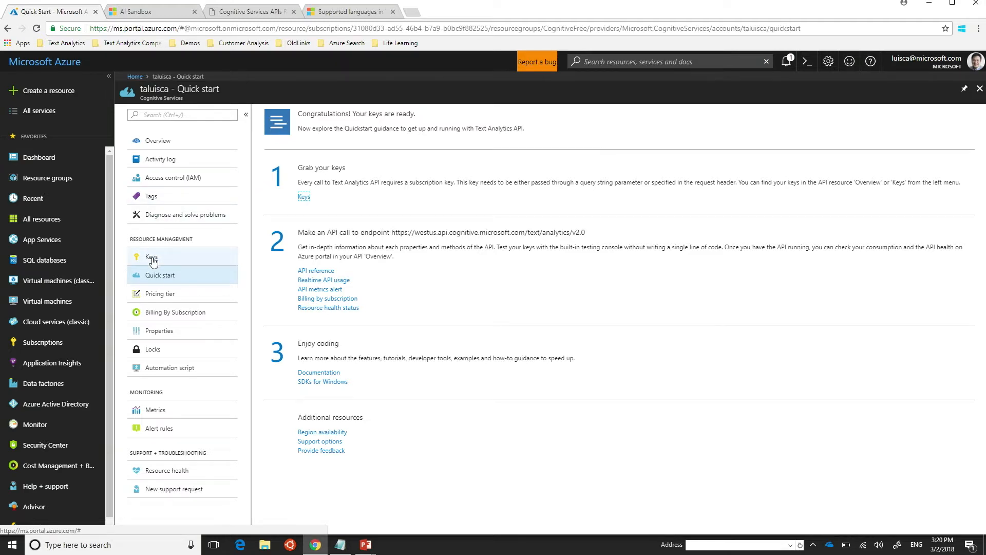
left_click(151, 257)
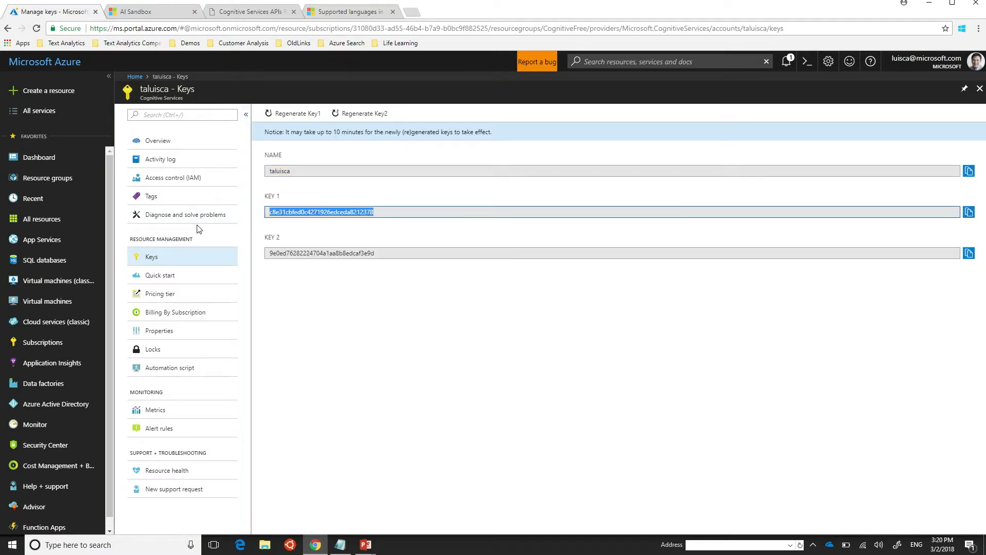
mouse_move(757, 200)
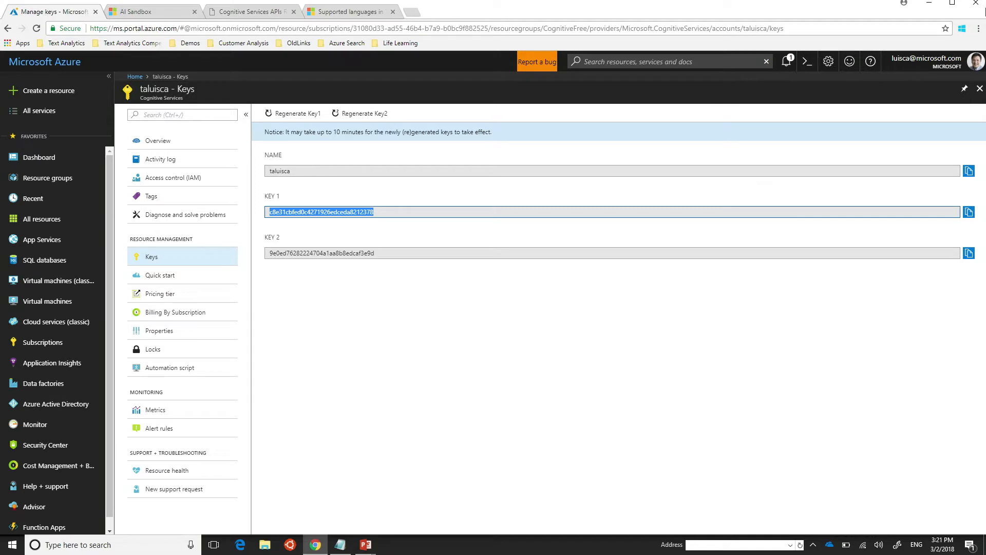
left_click(155, 140)
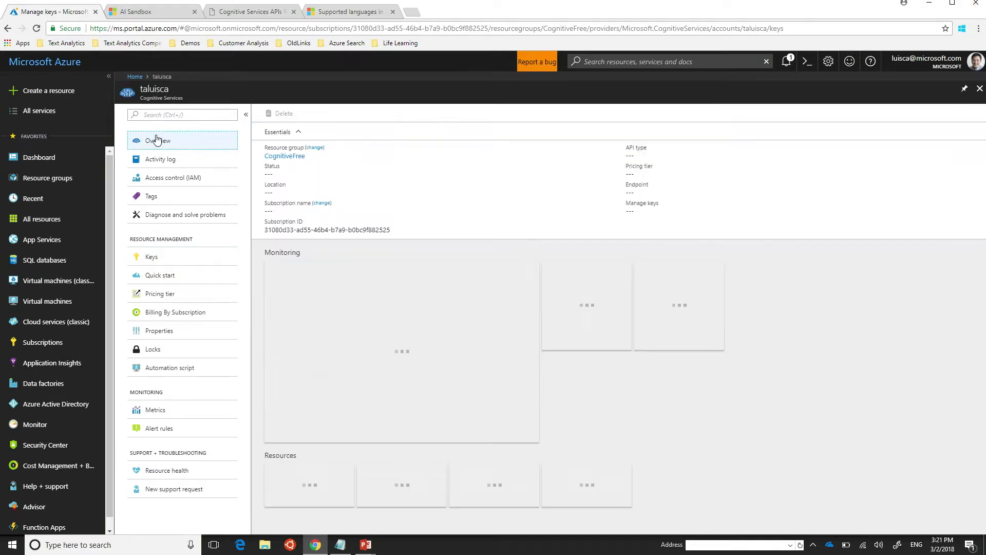
Go from the Cognitive Services directory to the Text Analytics API page.
left_click(159, 140)
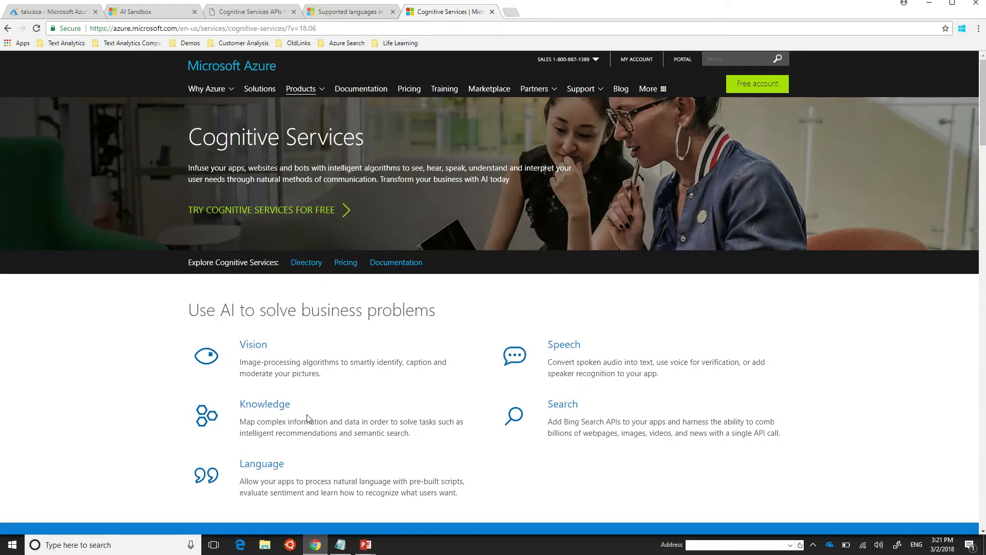
left_click(261, 463)
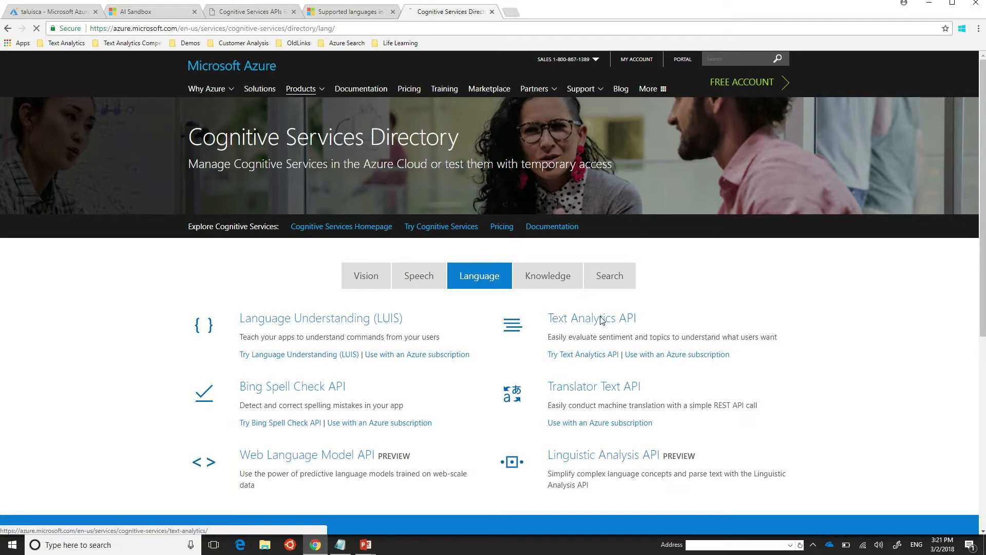
left_click(591, 318)
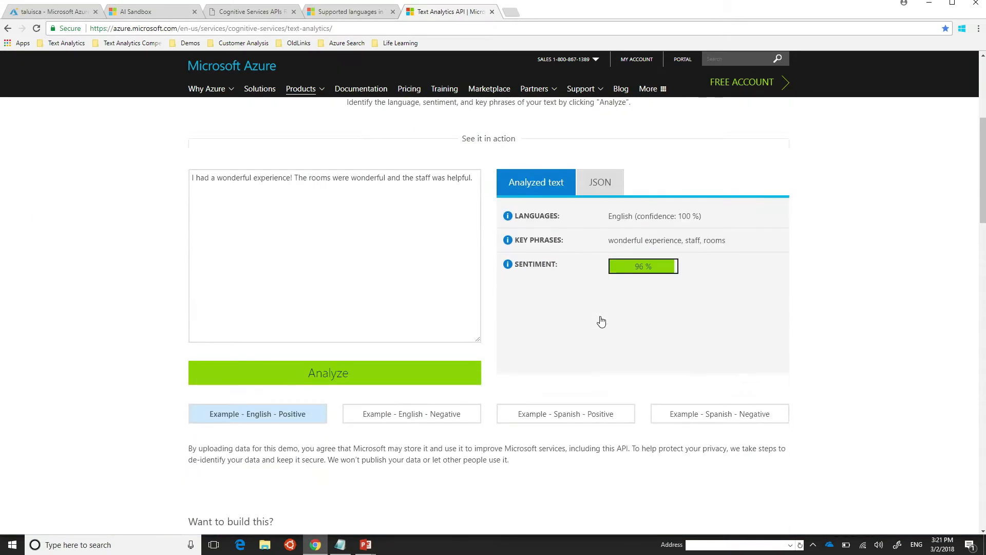
Scroll through the demo showing English text detected with 96% positive sentiment.
scroll("down", 3)
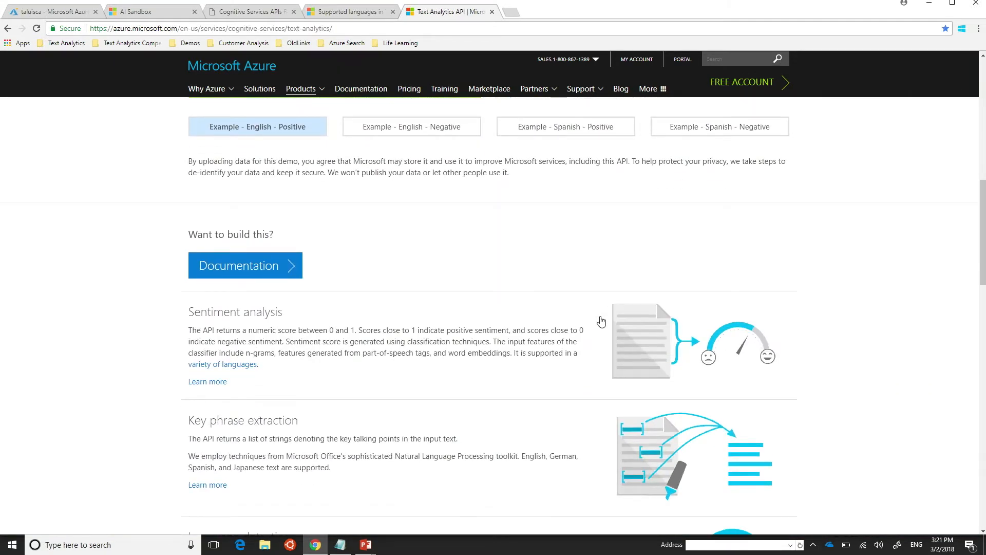
scroll("down", 3)
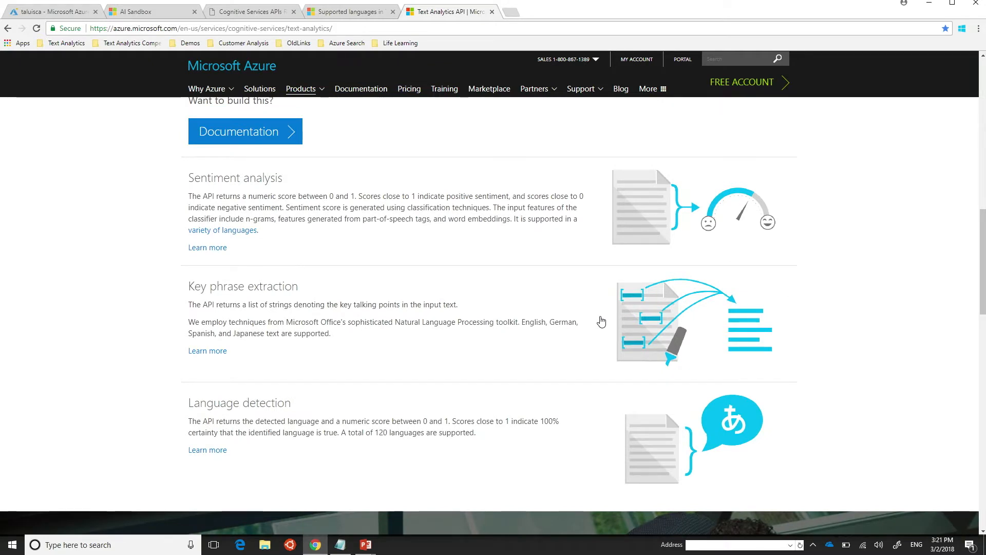
mouse_move(598, 330)
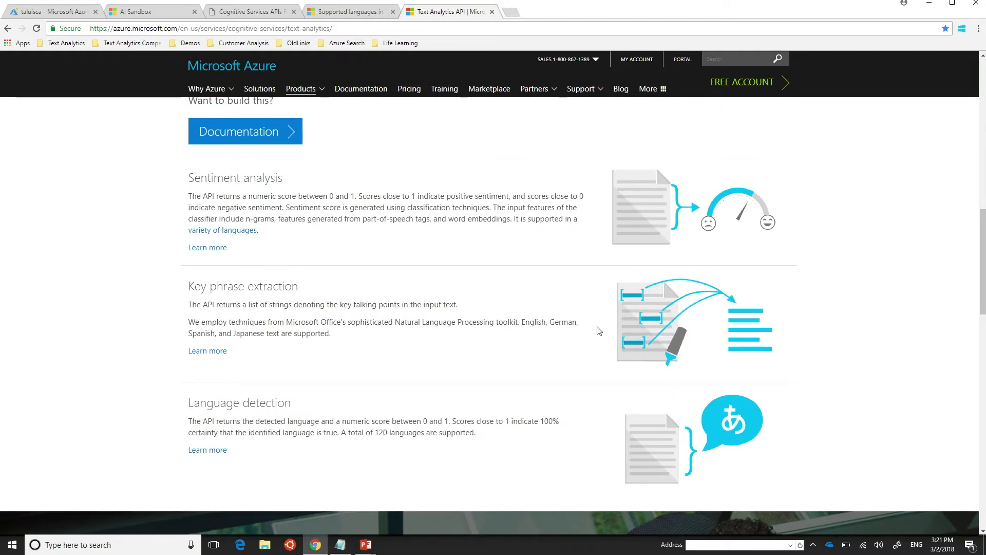
scroll("up", 3)
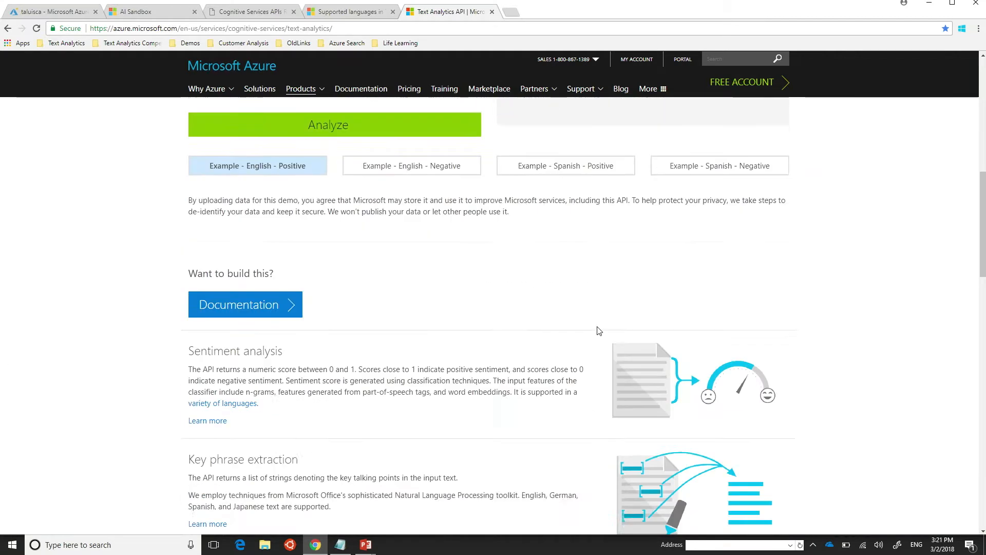
scroll("down", 3)
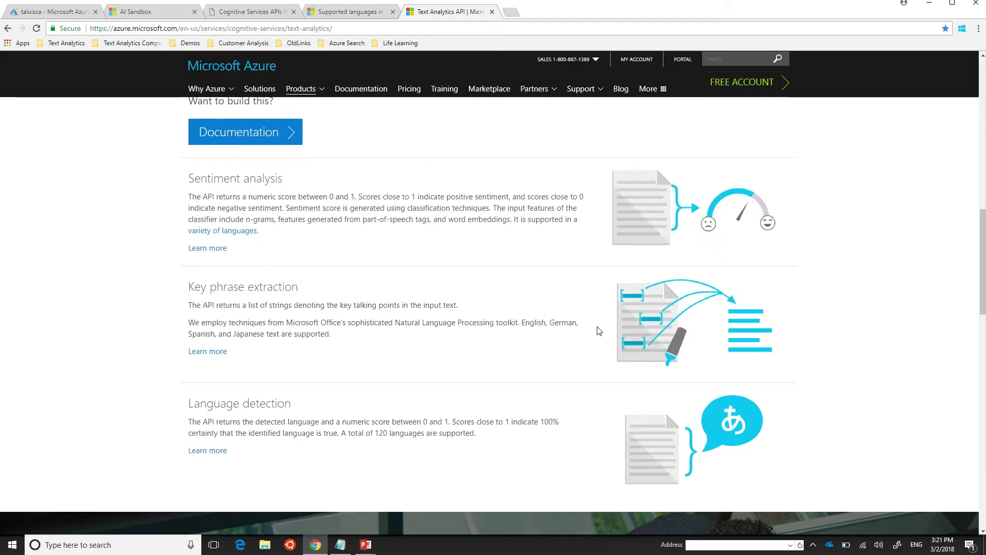
scroll("up", 3)
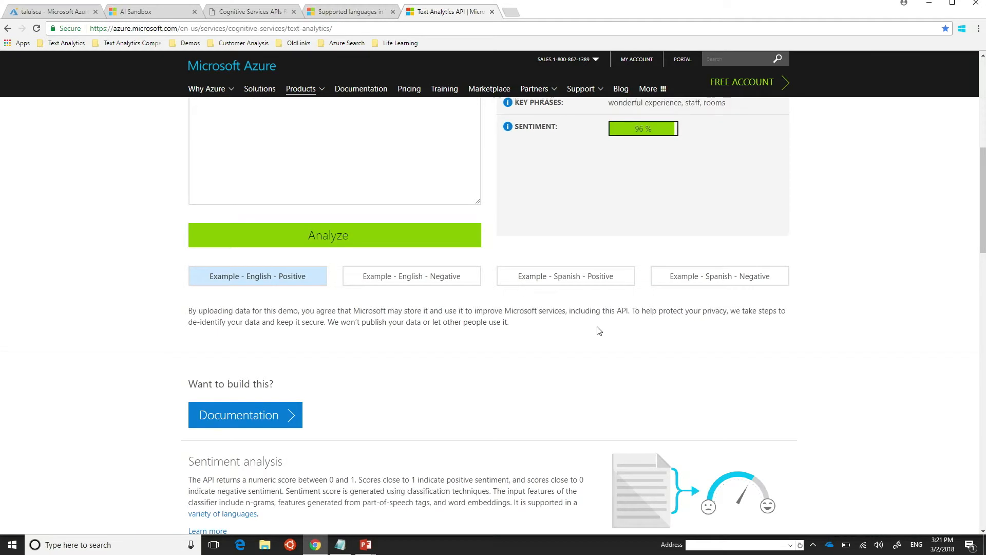
scroll("up", 3)
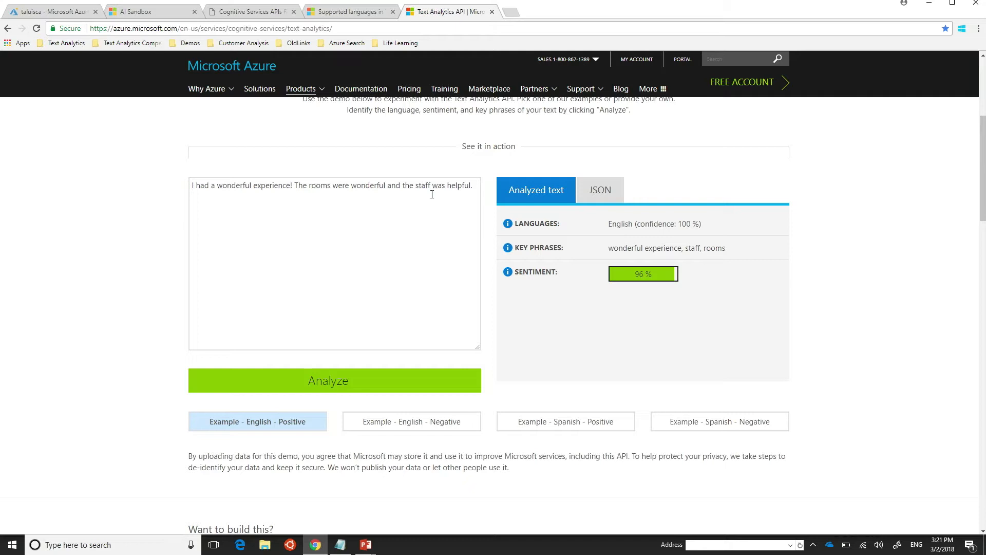
scroll("up", 3)
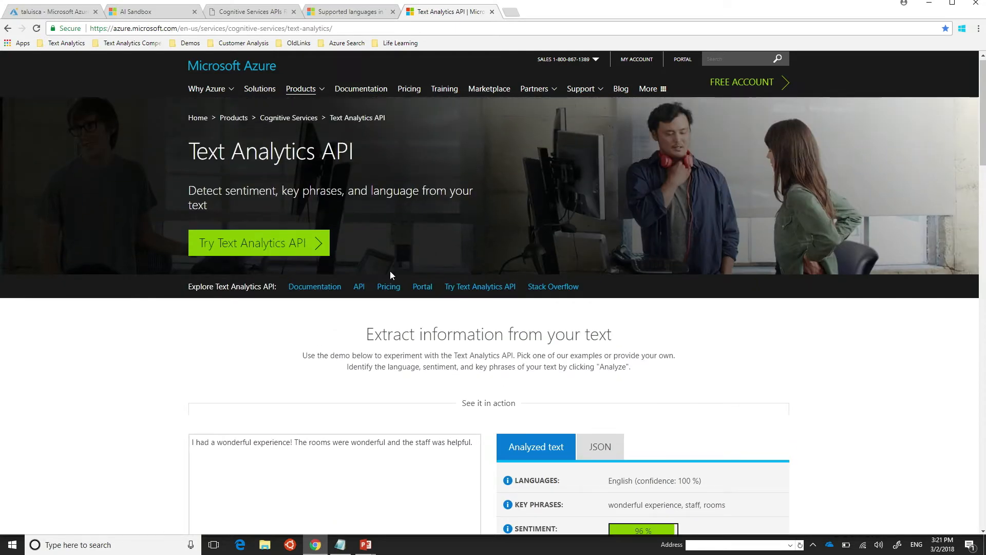
Open the Text Analytics API reference on the Detect Language operation.
left_click(359, 286)
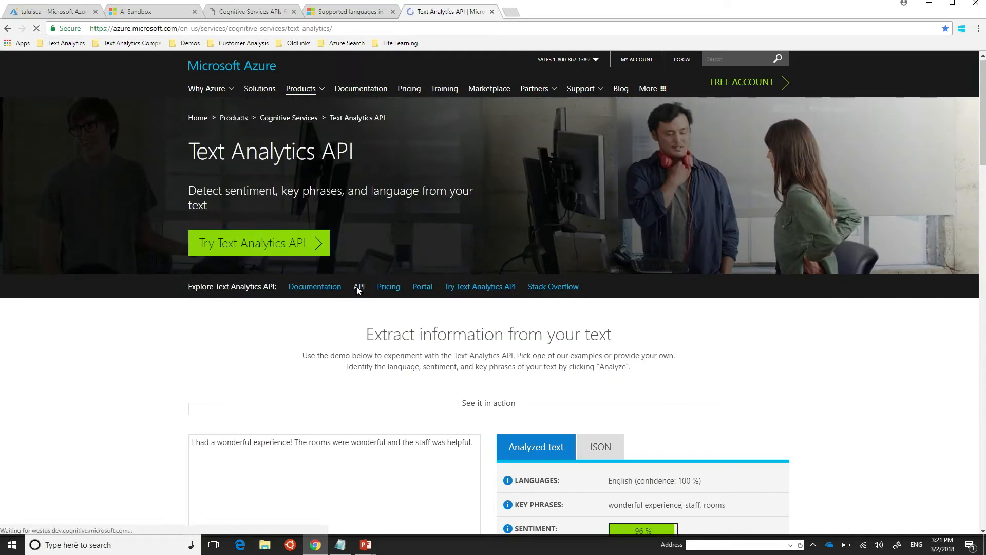
left_click(358, 287)
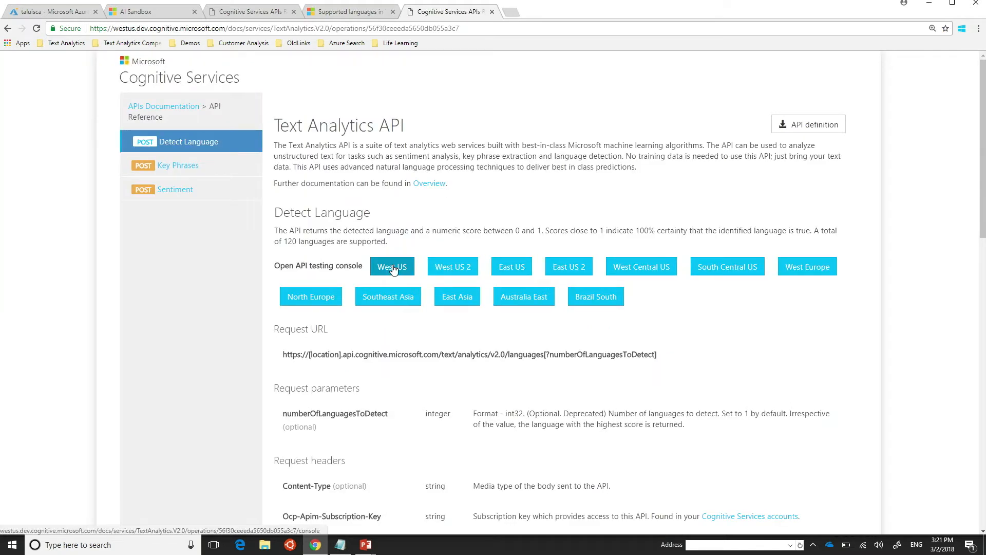
mouse_move(412, 261)
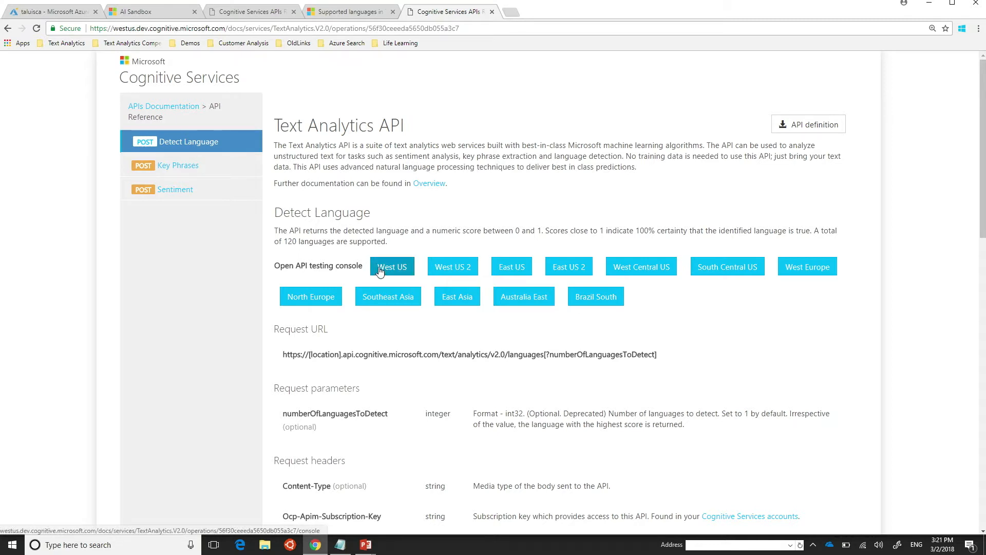
Fill the West US Detect Language console with the subscription key and text 'Hola, como estan?'.
left_click(393, 266)
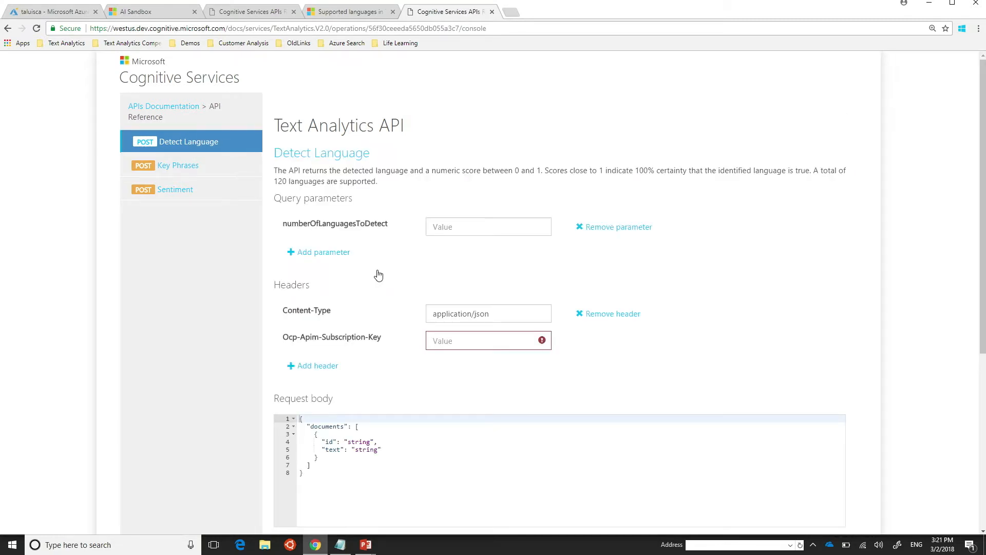
scroll("down", 3)
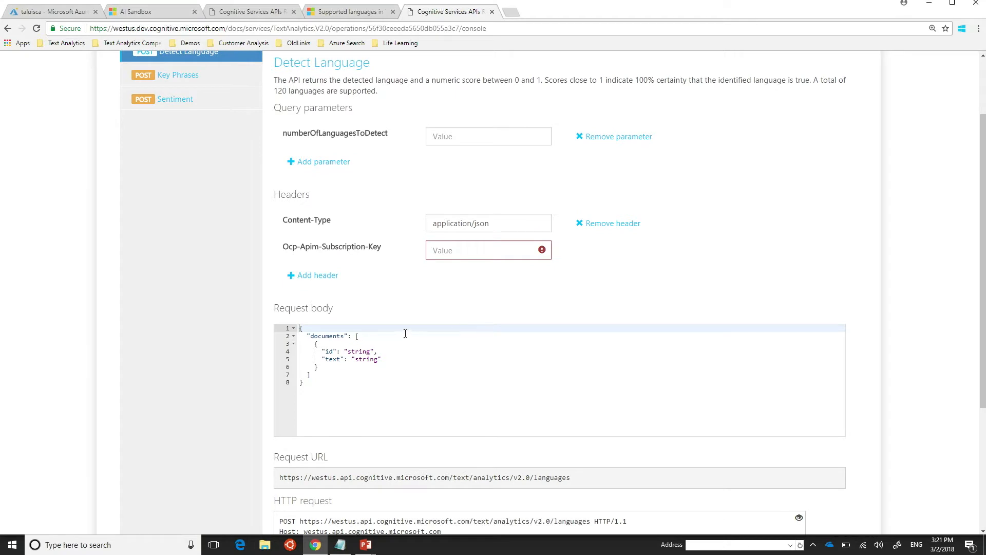
left_click(488, 250)
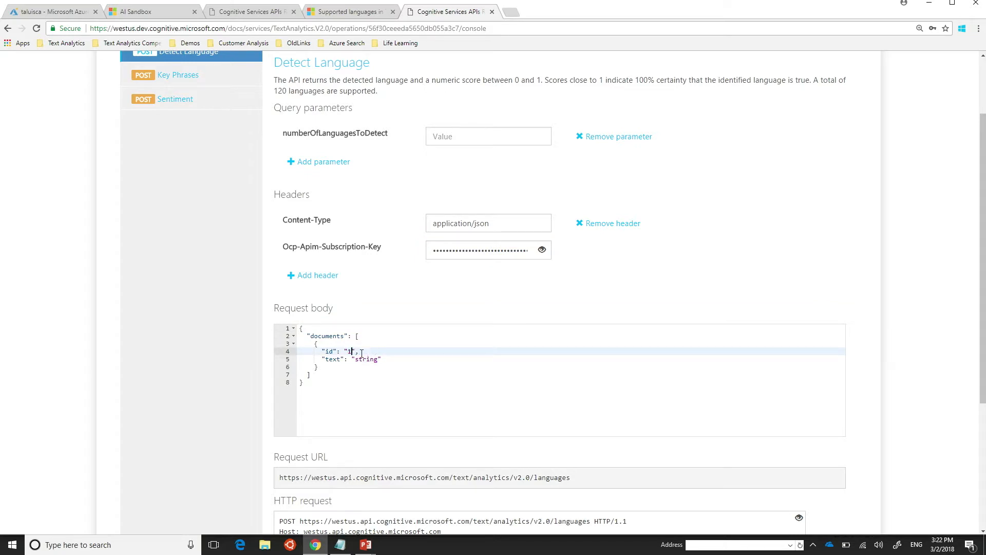
double_click(365, 359)
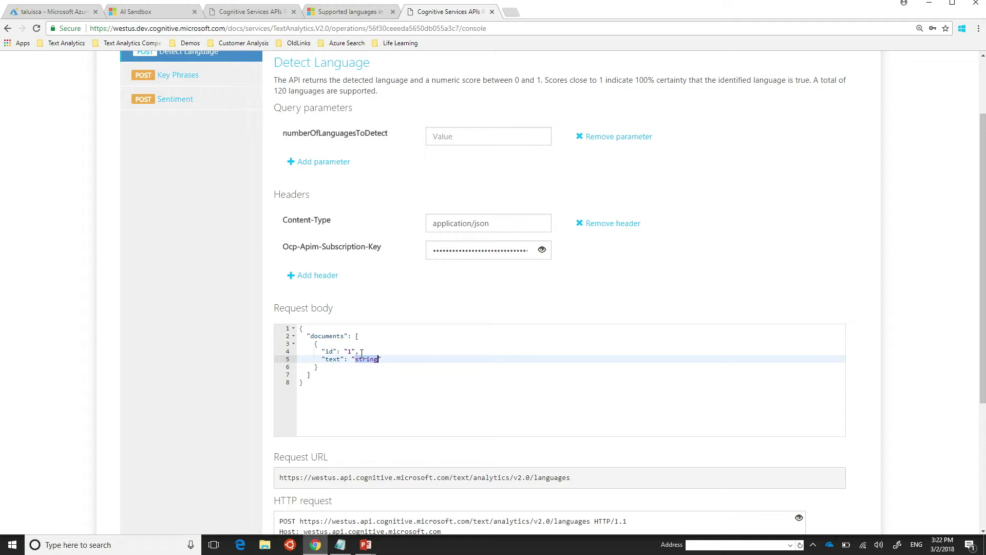
type("Hola, c")
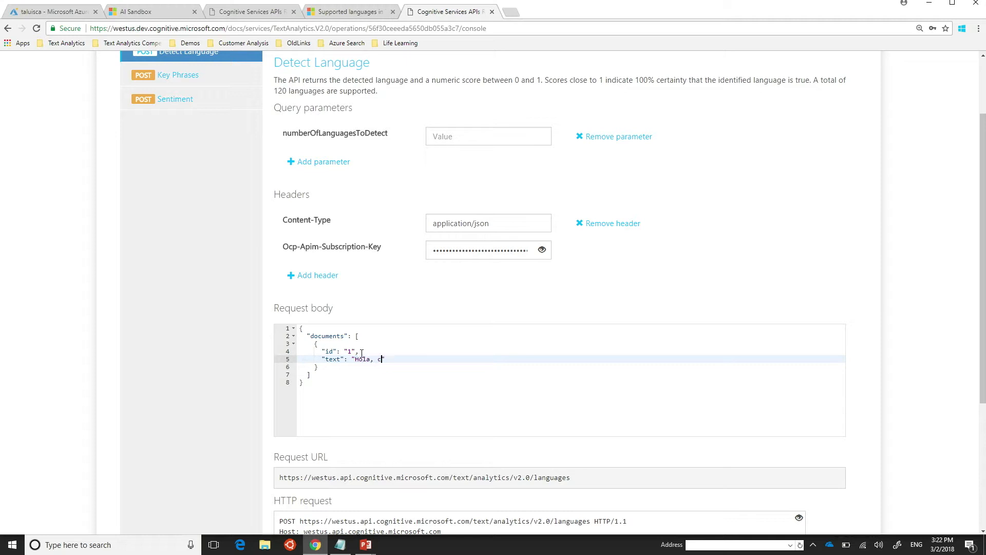
type("omo estan?")
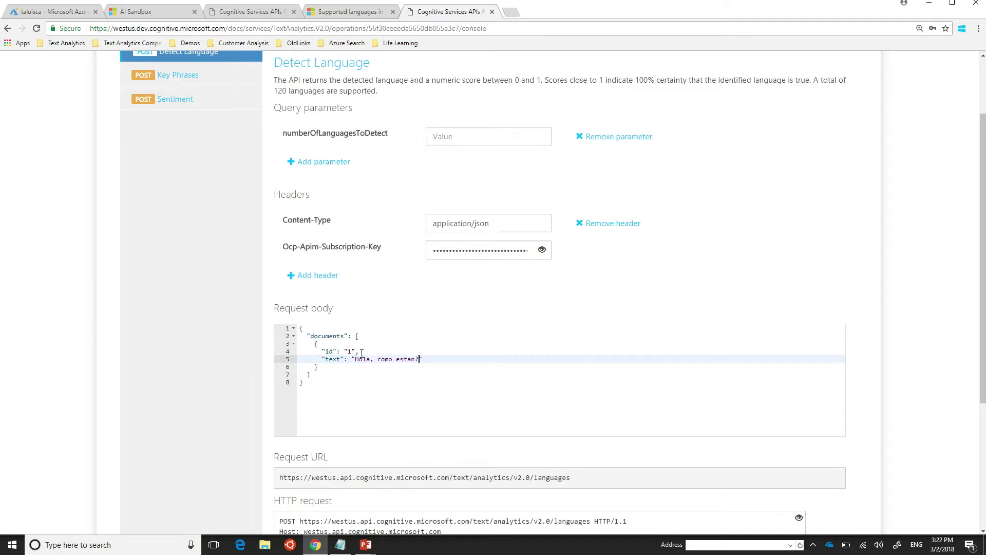
scroll("down", 3)
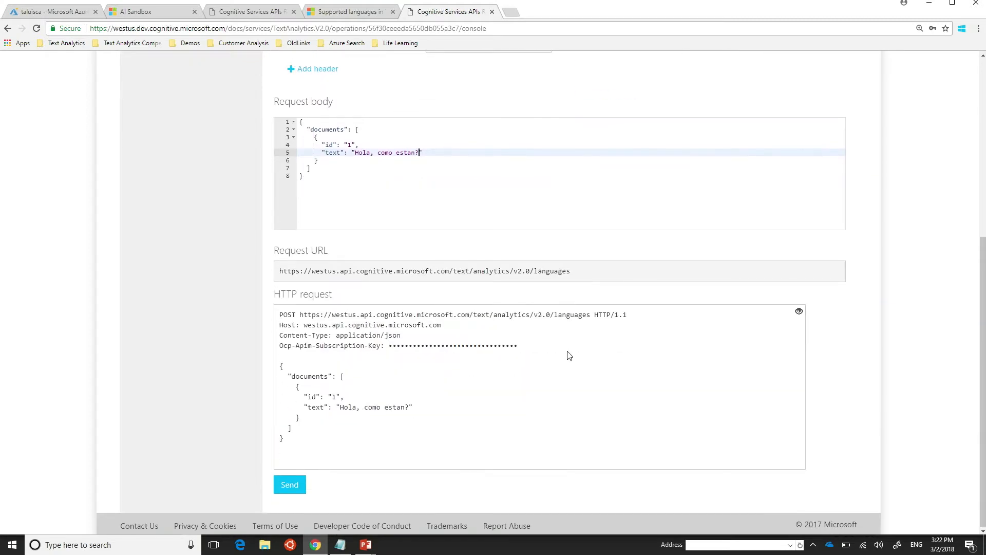
Send the Detect Language request and read the 200 OK result: Spanish (es), score 1.0.
left_click(290, 485)
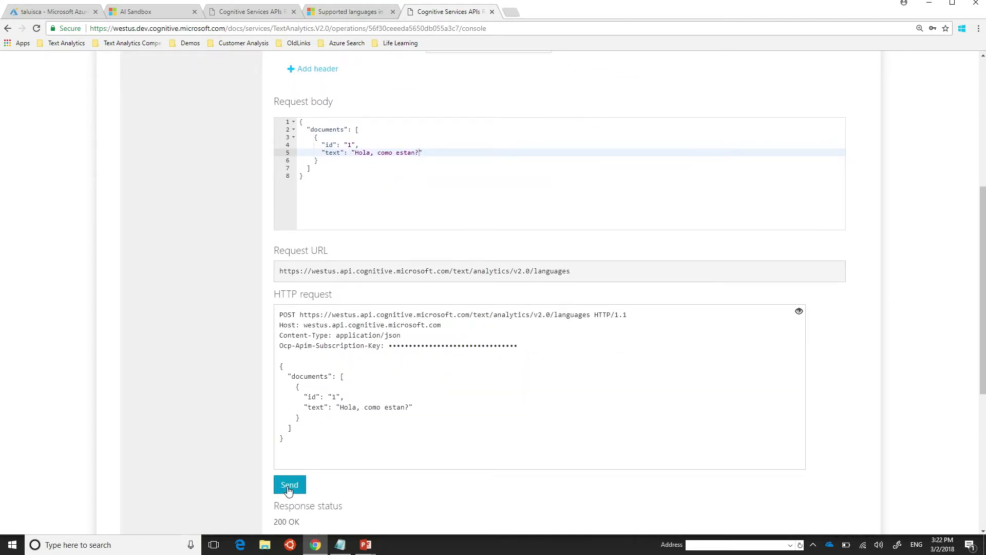
left_click(289, 484)
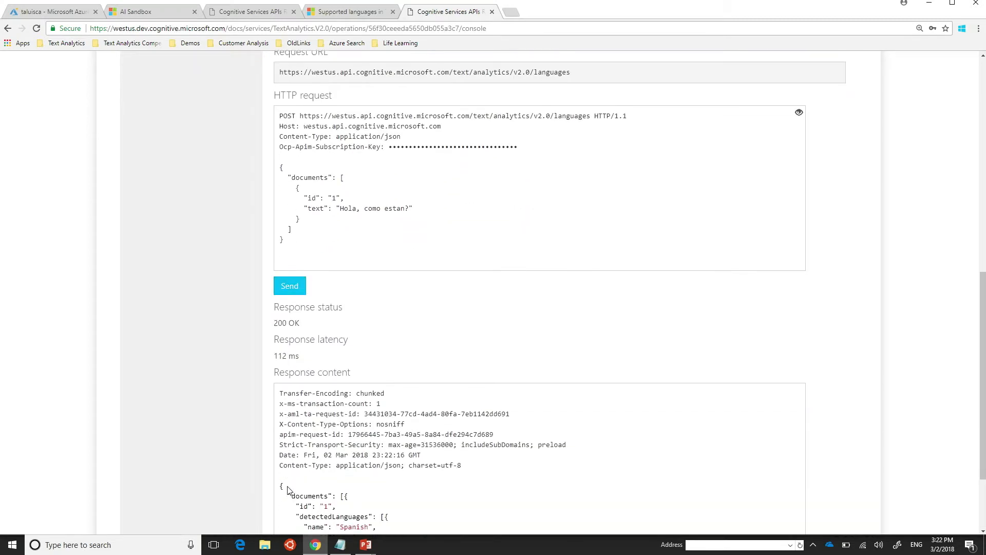
scroll("down", 3)
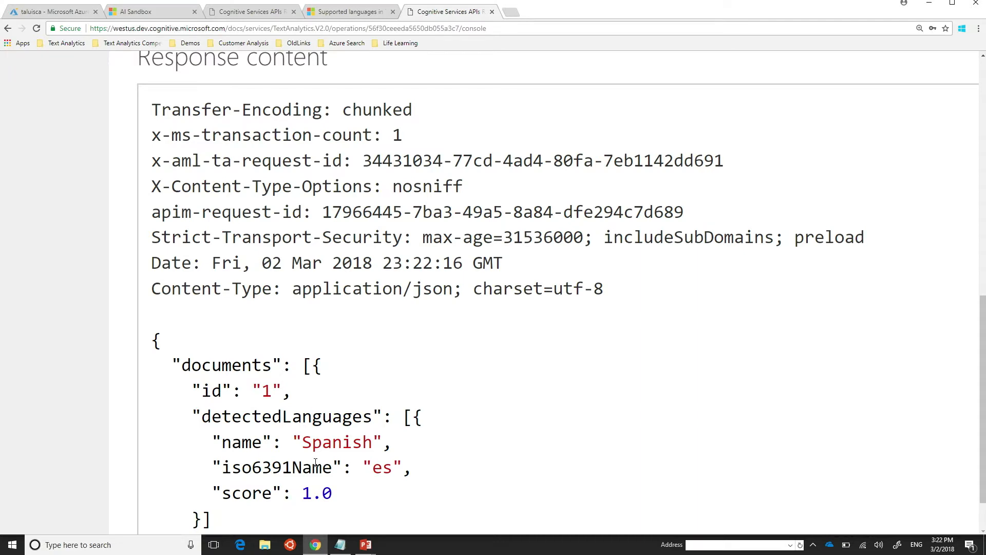
scroll("up", 3)
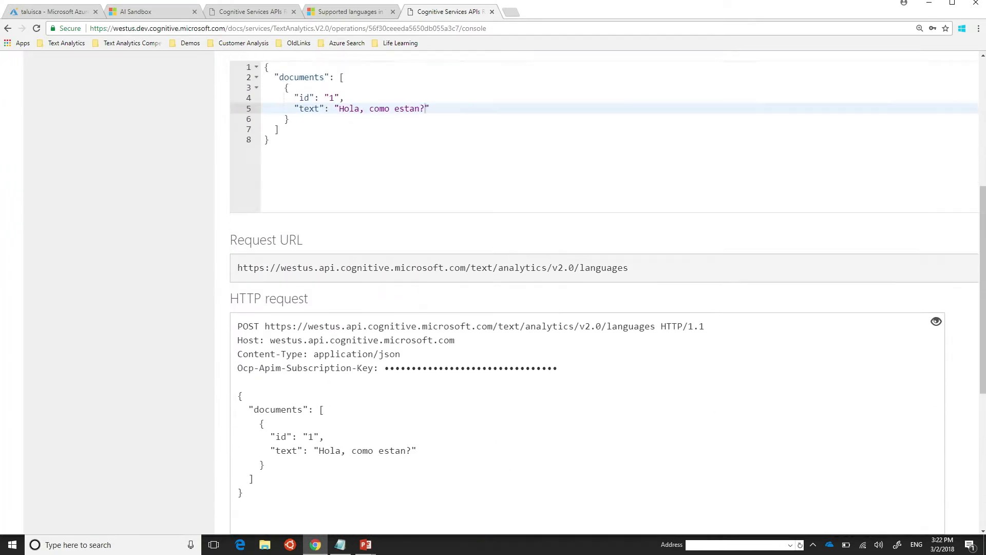
scroll("up", 3)
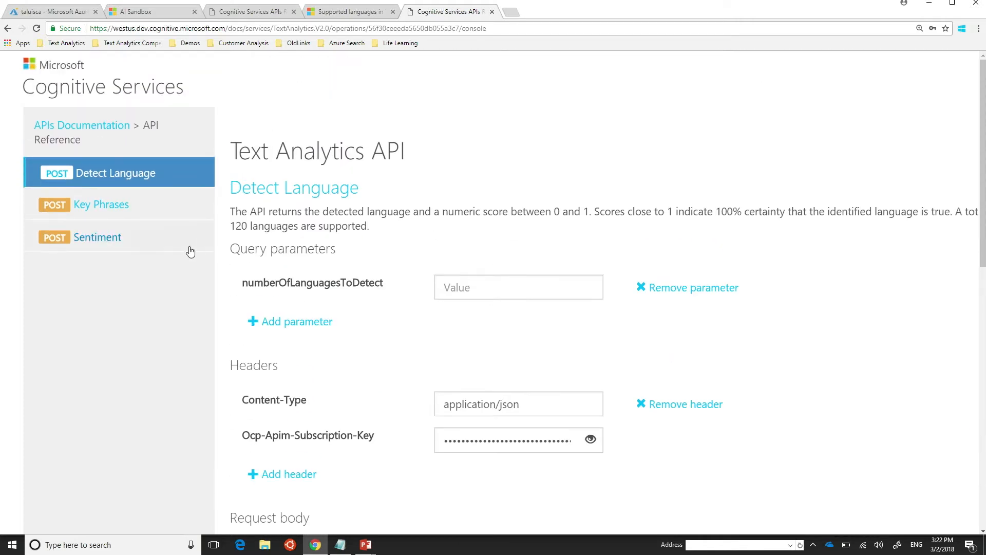
Open the West US testing console for the Sentiment operation.
left_click(97, 237)
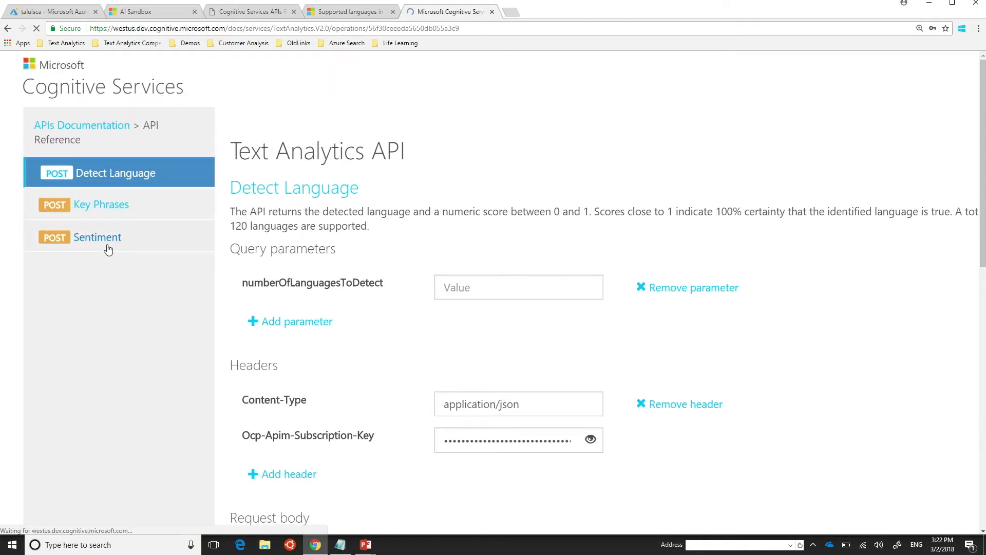
left_click(97, 237)
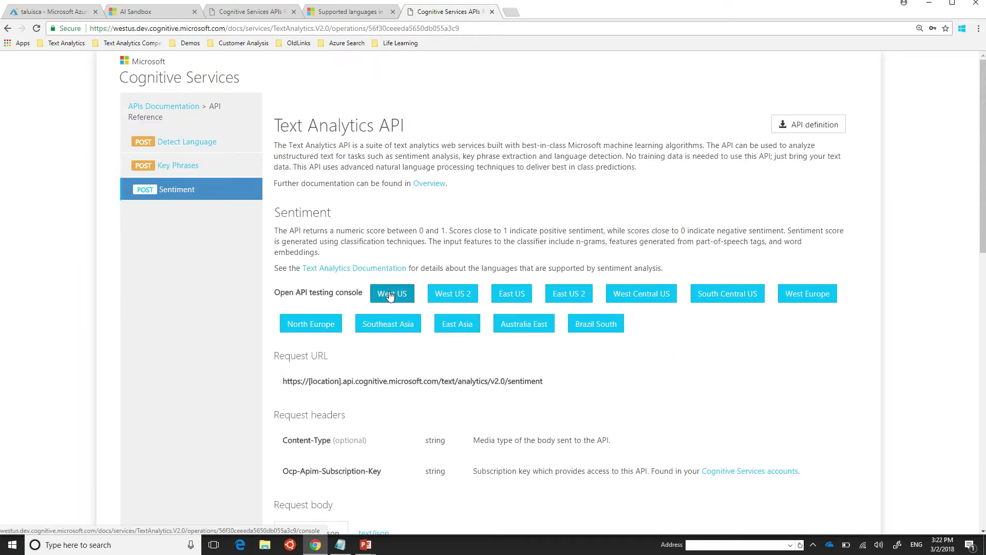
left_click(392, 293)
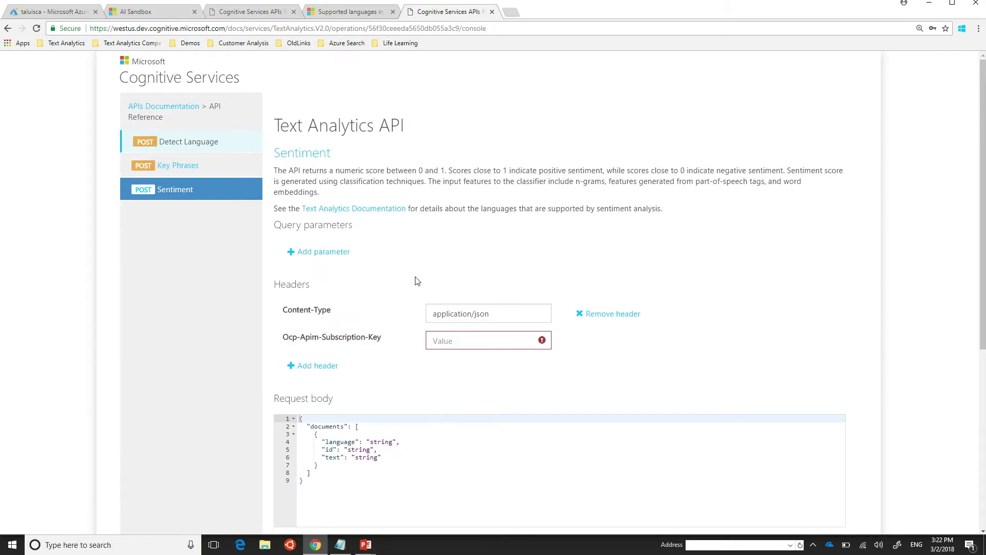
scroll("down", 3)
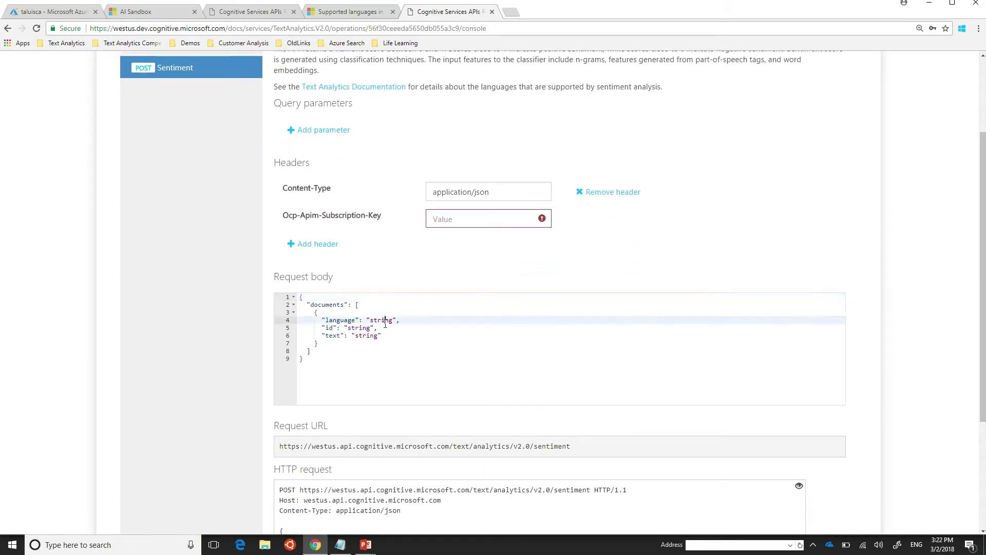
Submit a sentiment request with language 'en', id 1 and the sad-cat sentence.
type("en")
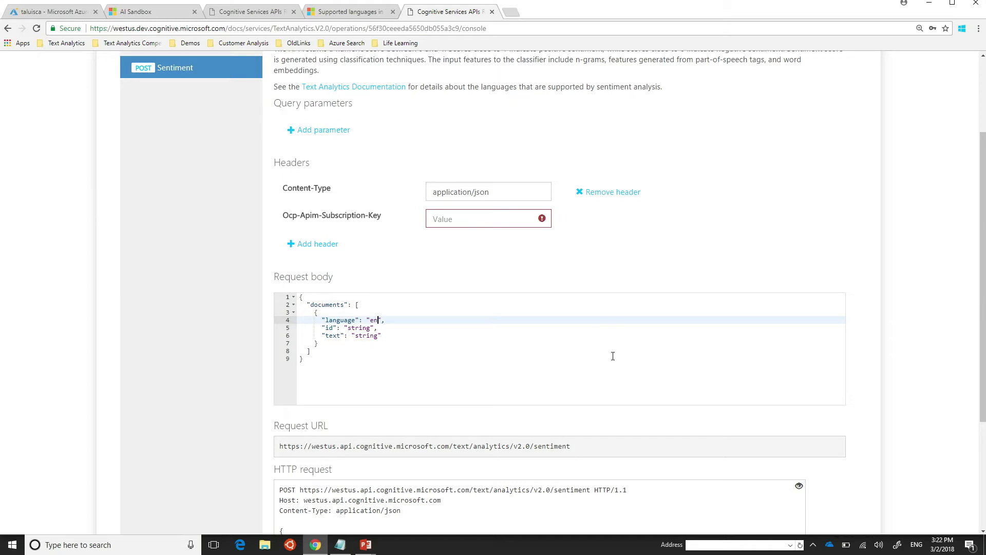
double_click(359, 328)
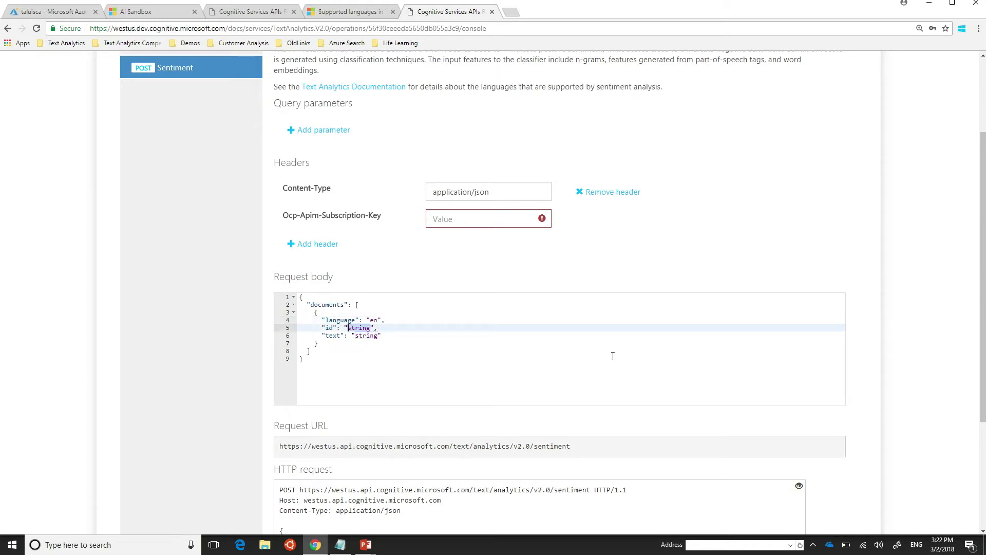
type("1")
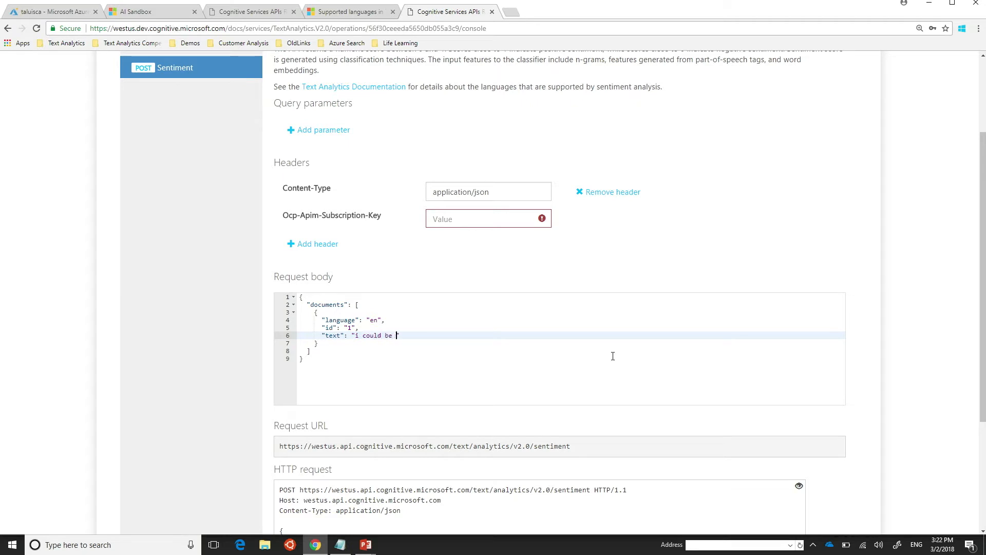
type("better,")
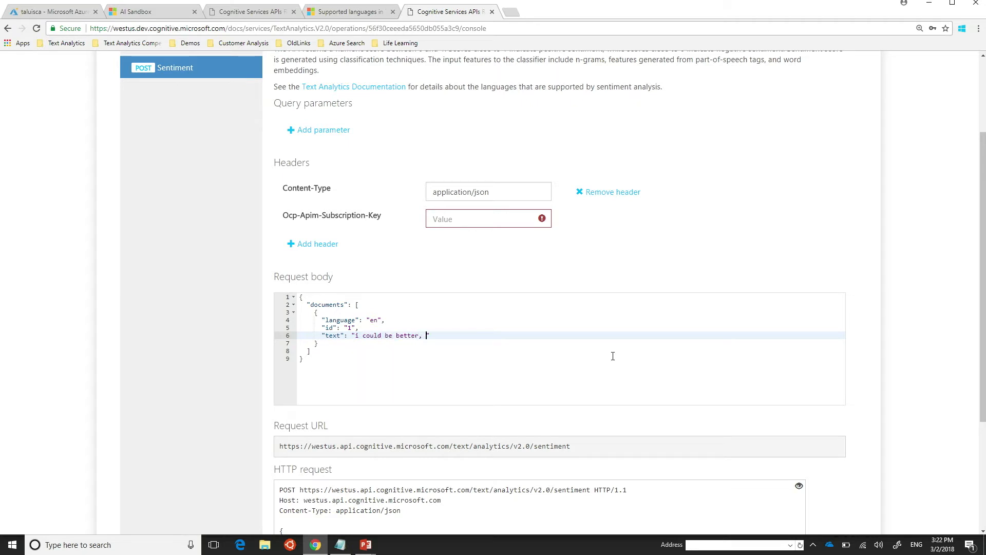
type("I wok")
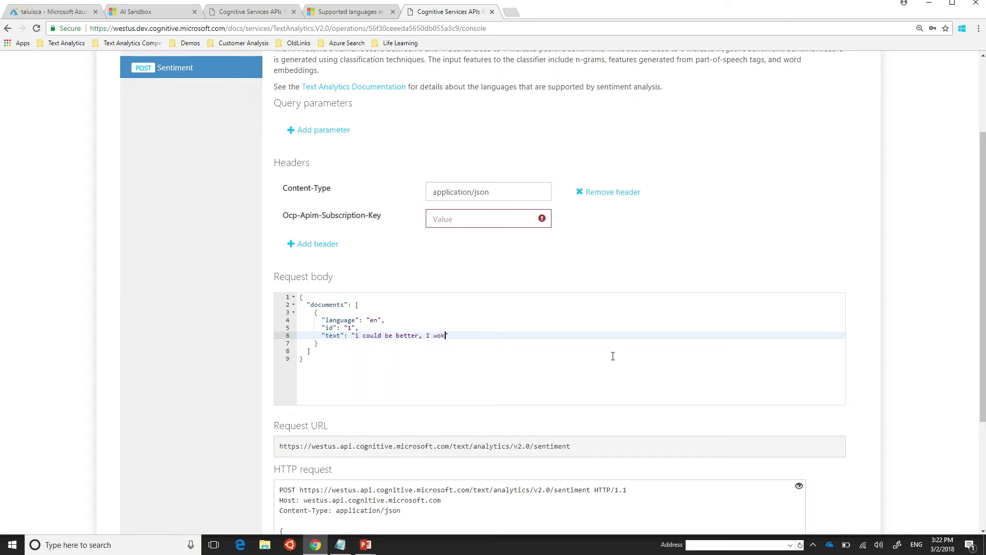
type("e up sad because my cat d")
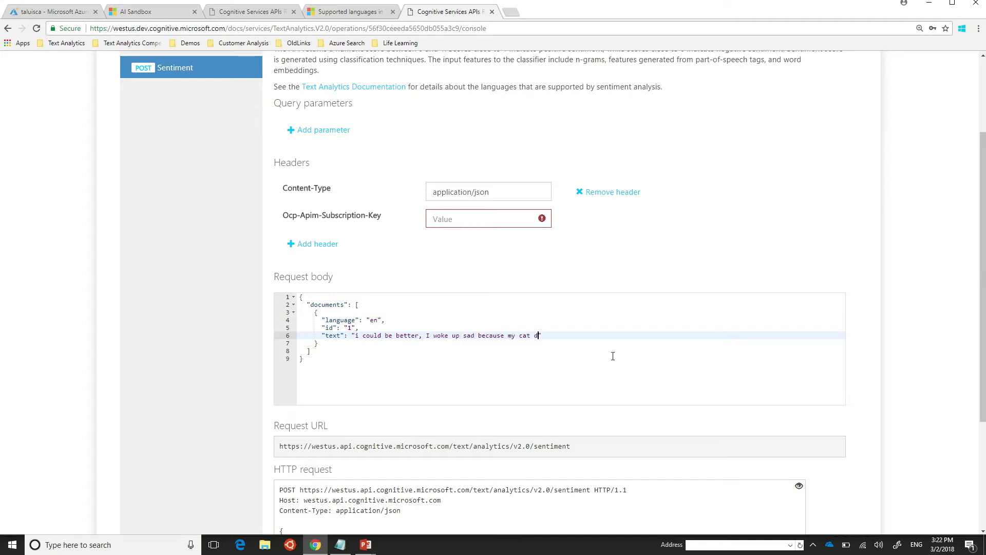
type("ied.\"")
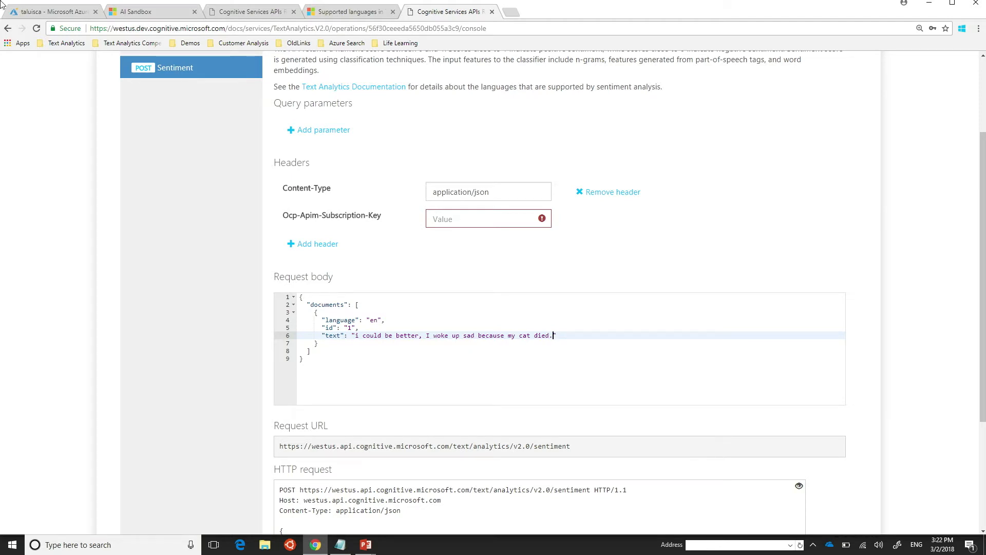
mouse_move(457, 162)
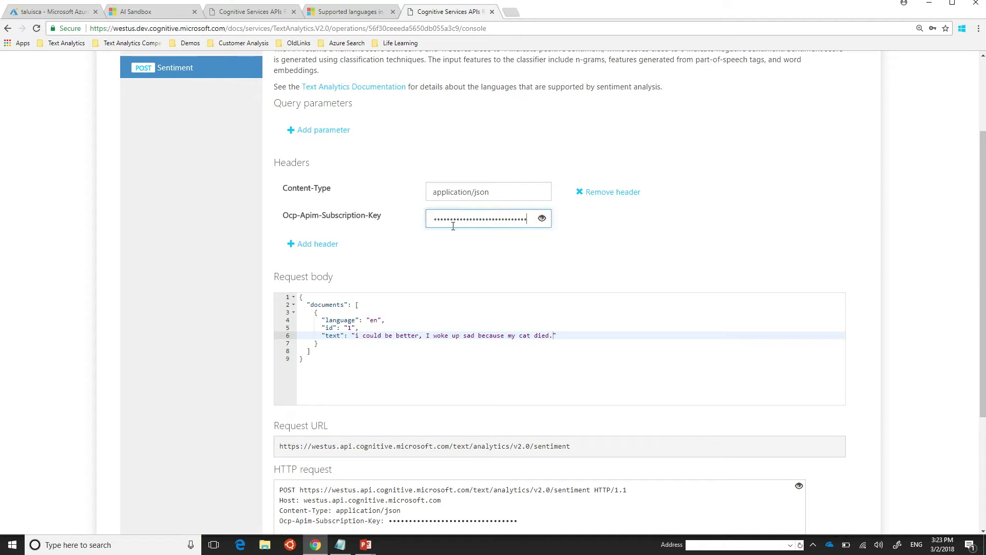
scroll("down", 3)
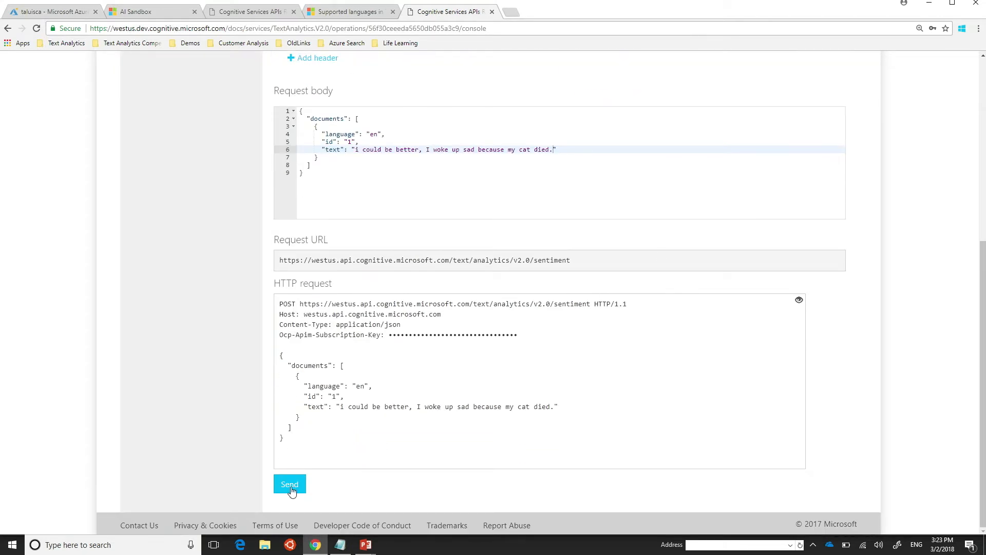
left_click(289, 484)
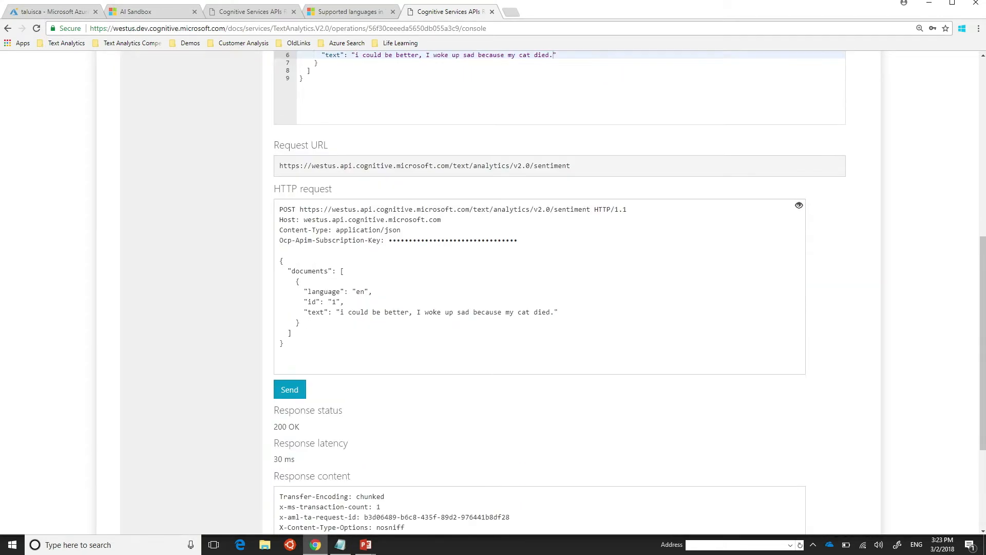